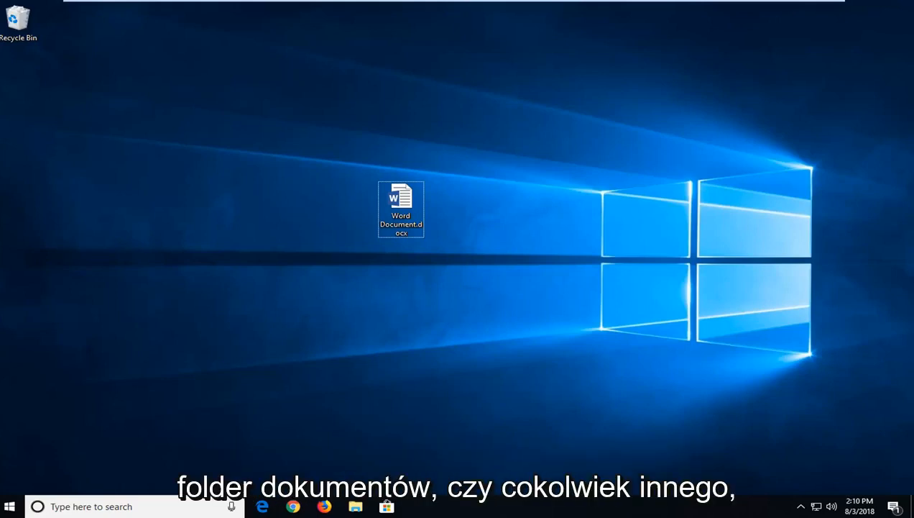
{"action": "mouse_move", "coordinate": [400, 201]}
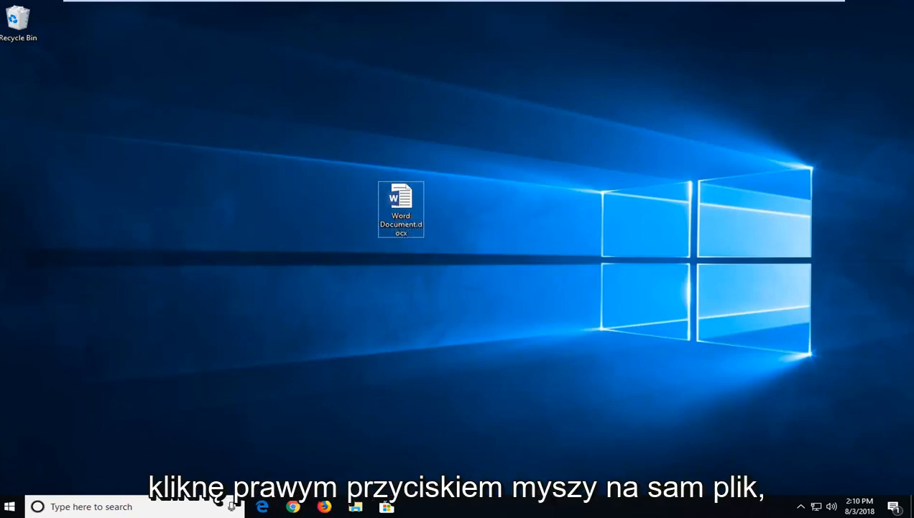
- Open the Properties window for Word Document.docx from its desktop context menu
{"action": "left_click", "coordinate": [401, 209]}
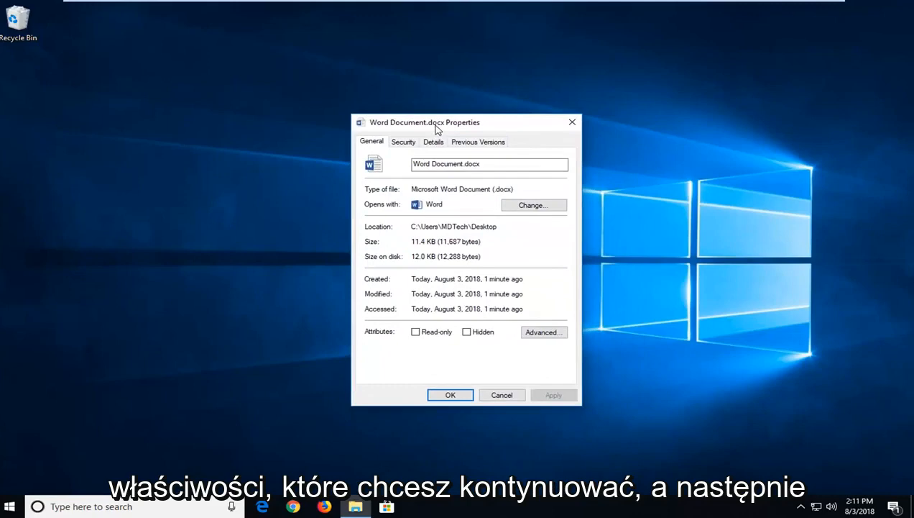
- Show the document's Security permissions and bring up Advanced Security Settings
{"action": "left_click", "coordinate": [403, 142]}
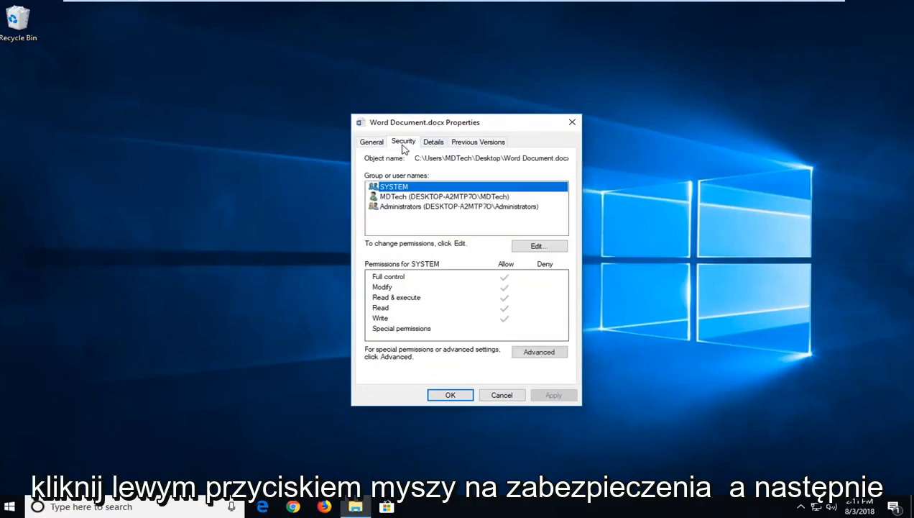
{"action": "mouse_move", "coordinate": [402, 359]}
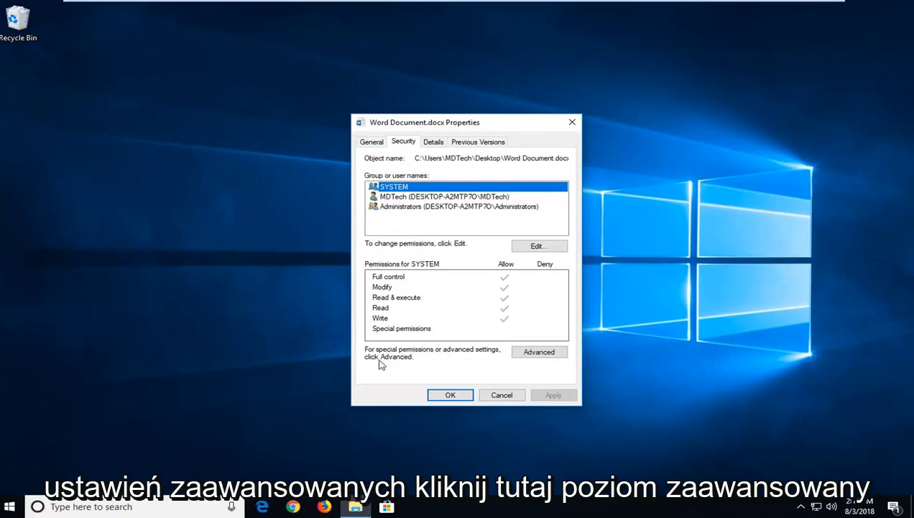
{"action": "left_click", "coordinate": [540, 351]}
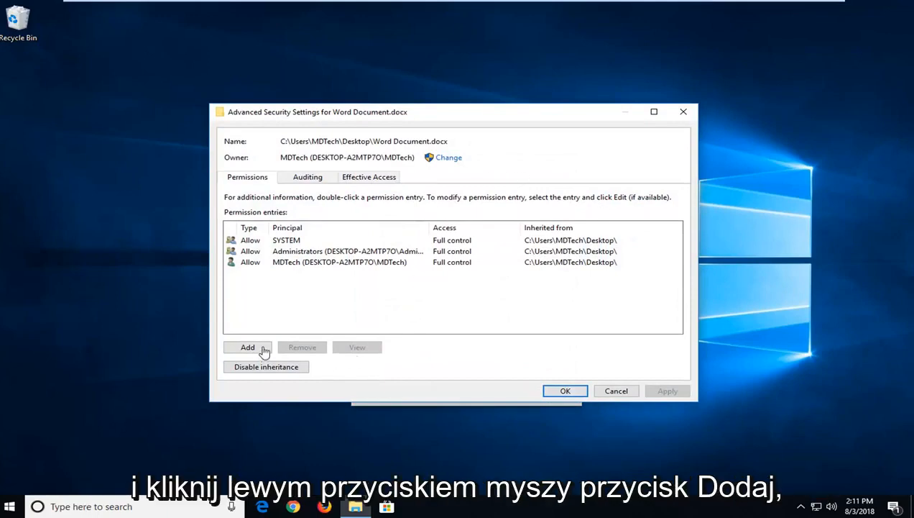
- Add a permission entry and search all users and groups for a principal
{"action": "left_click", "coordinate": [247, 347]}
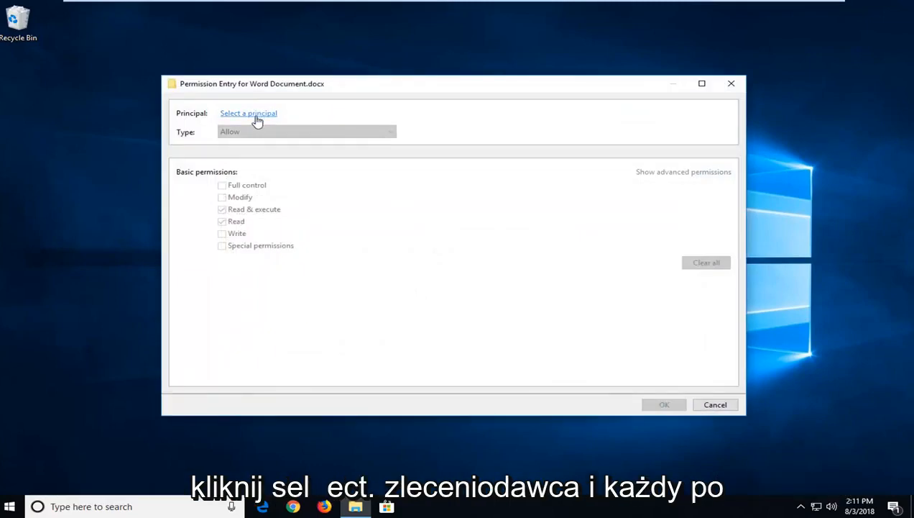
{"action": "left_click", "coordinate": [248, 113]}
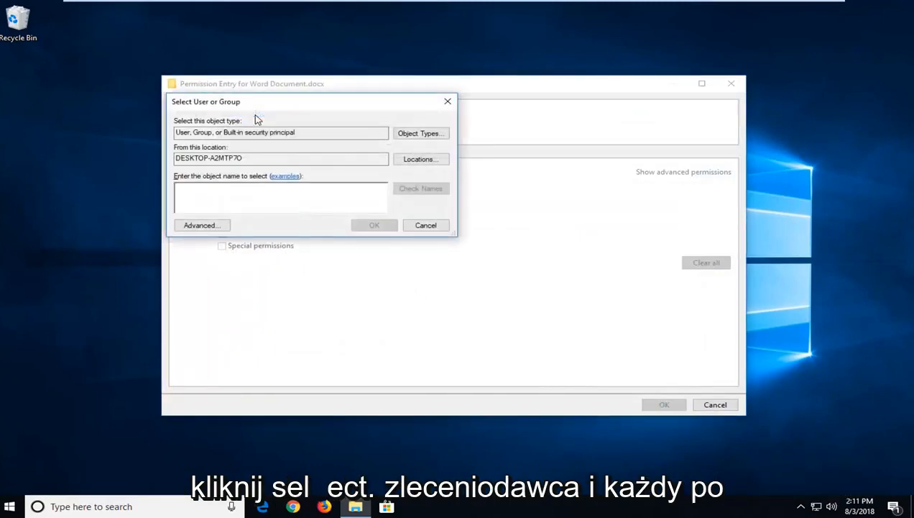
{"action": "left_click", "coordinate": [202, 225]}
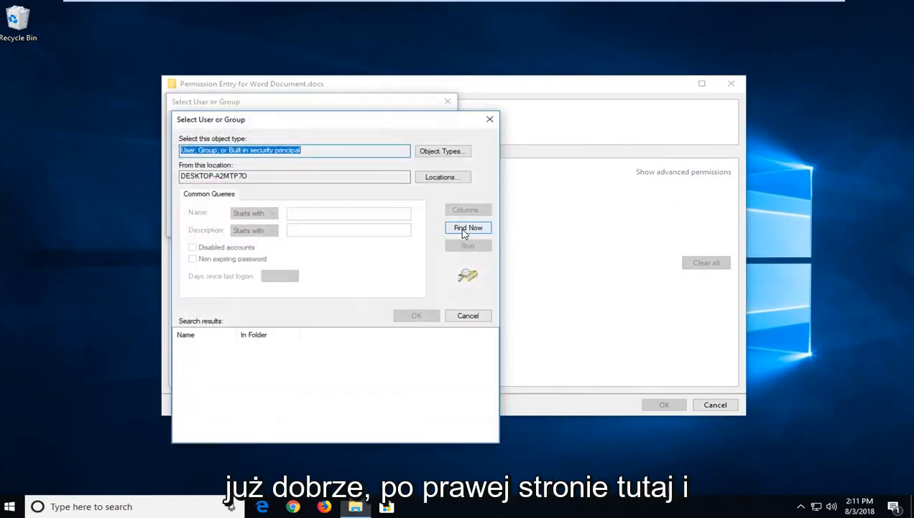
{"action": "left_click", "coordinate": [468, 227]}
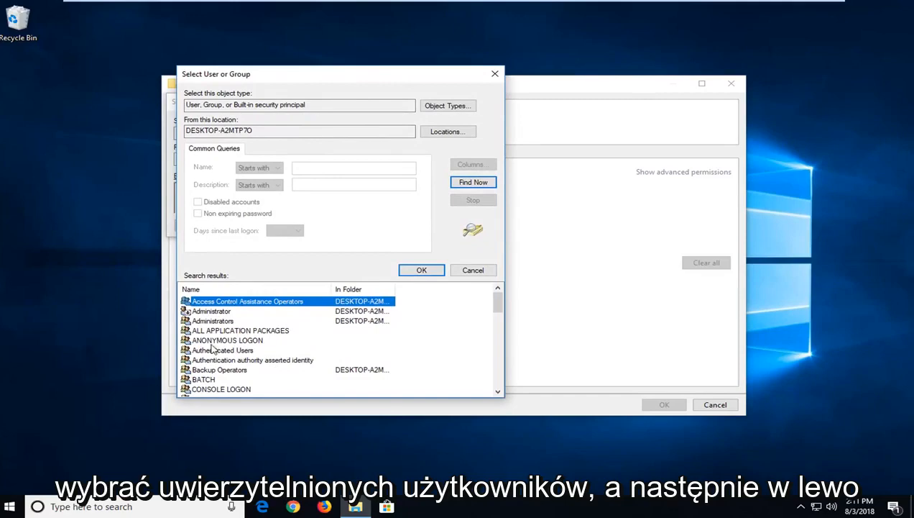
- Choose Authenticated Users from the results and confirm it as the principal
{"action": "left_click", "coordinate": [222, 350]}
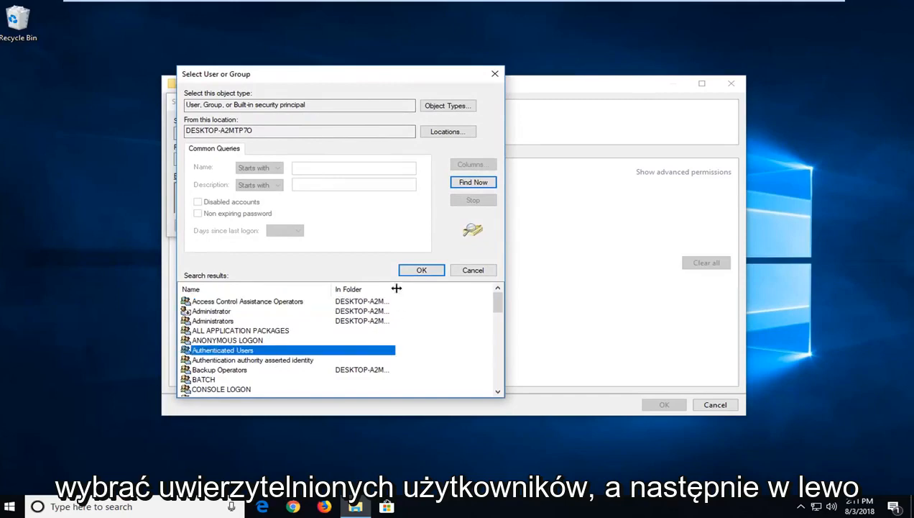
{"action": "left_click", "coordinate": [421, 269]}
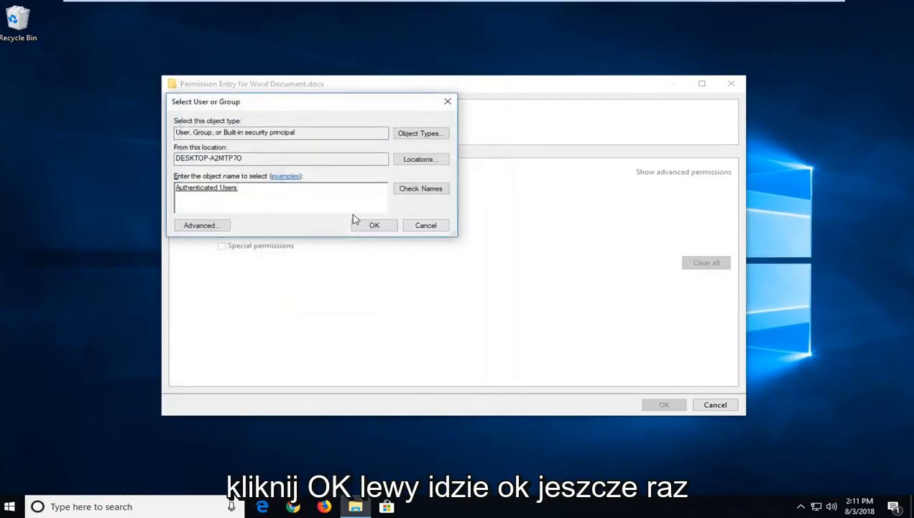
{"action": "left_click", "coordinate": [374, 225]}
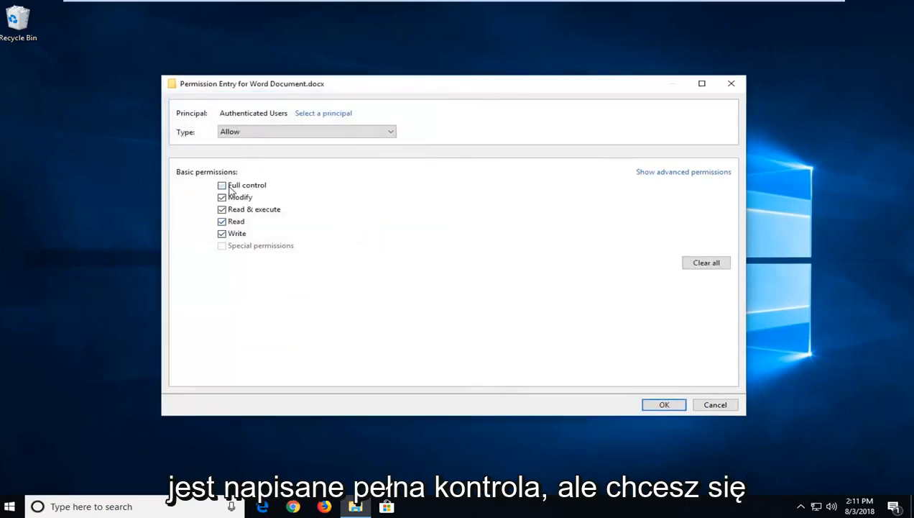
- Grant Authenticated Users Full control, confirm, and close the Properties window
{"action": "left_click", "coordinate": [222, 185]}
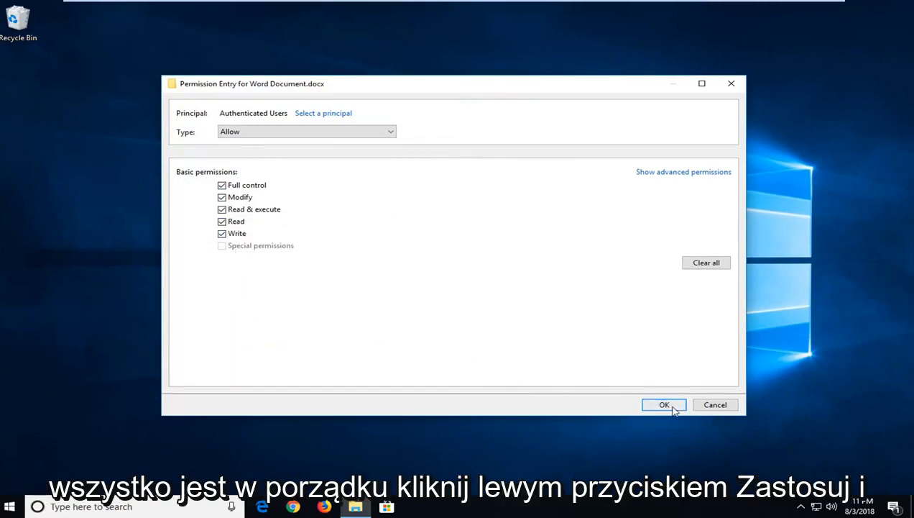
{"action": "left_click", "coordinate": [663, 405]}
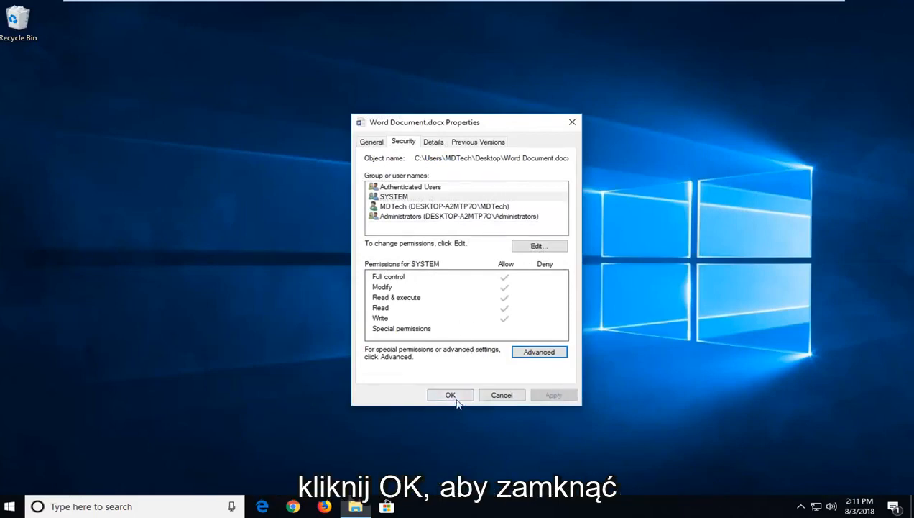
{"action": "left_click", "coordinate": [450, 394]}
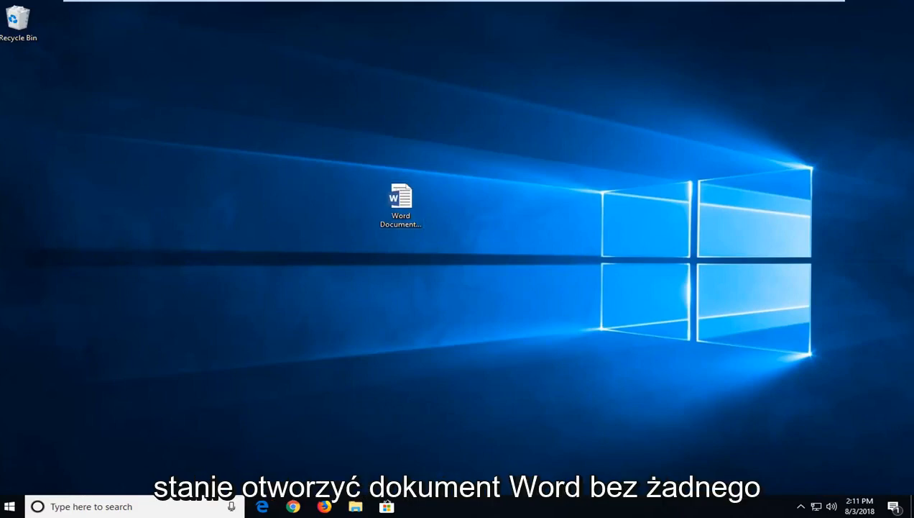
- Launch Word Document.docx in Microsoft Word from the desktop
{"action": "left_click", "coordinate": [401, 201]}
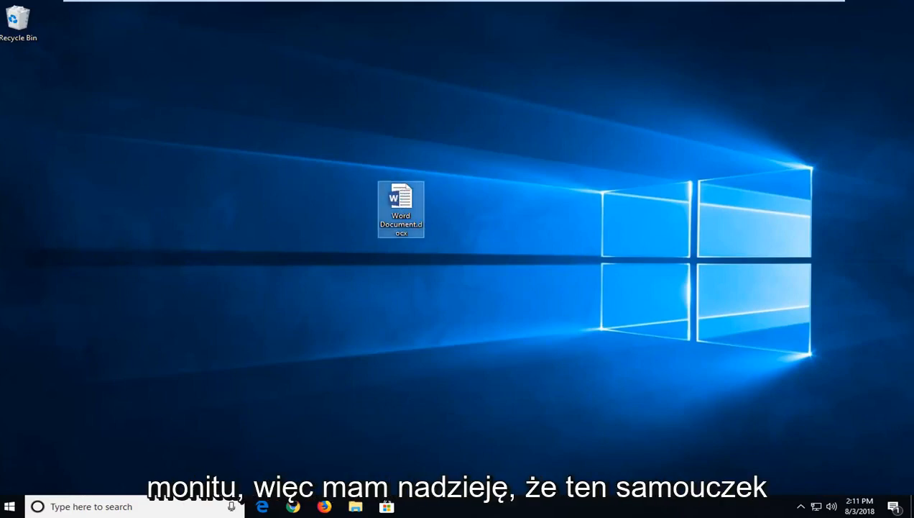
{"action": "double_click", "coordinate": [401, 208]}
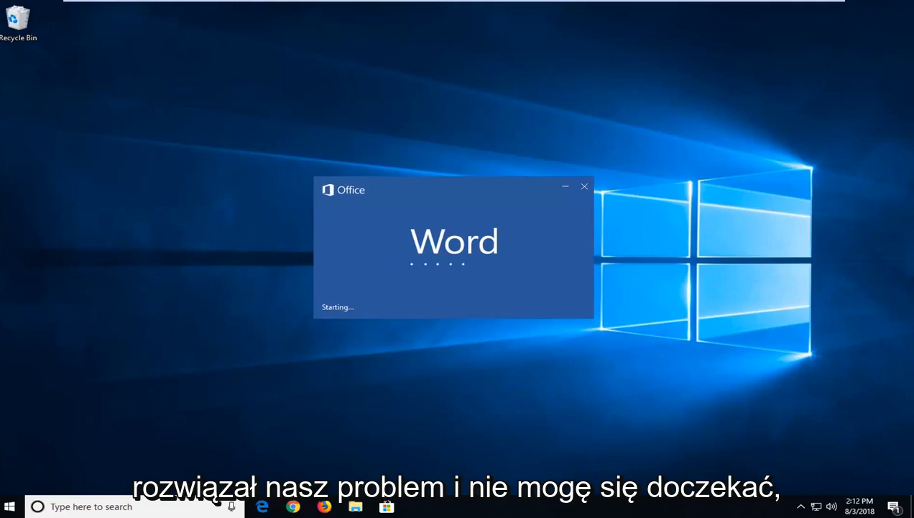